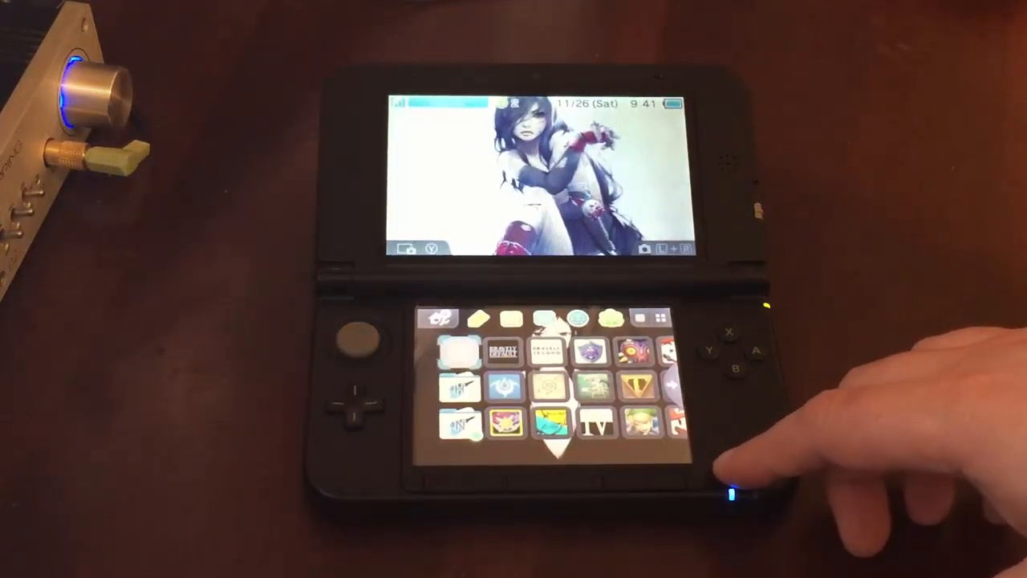
# Close the webcam view of the SanDisk card package, revealing the This PC drive list
pyautogui.click(726, 490)
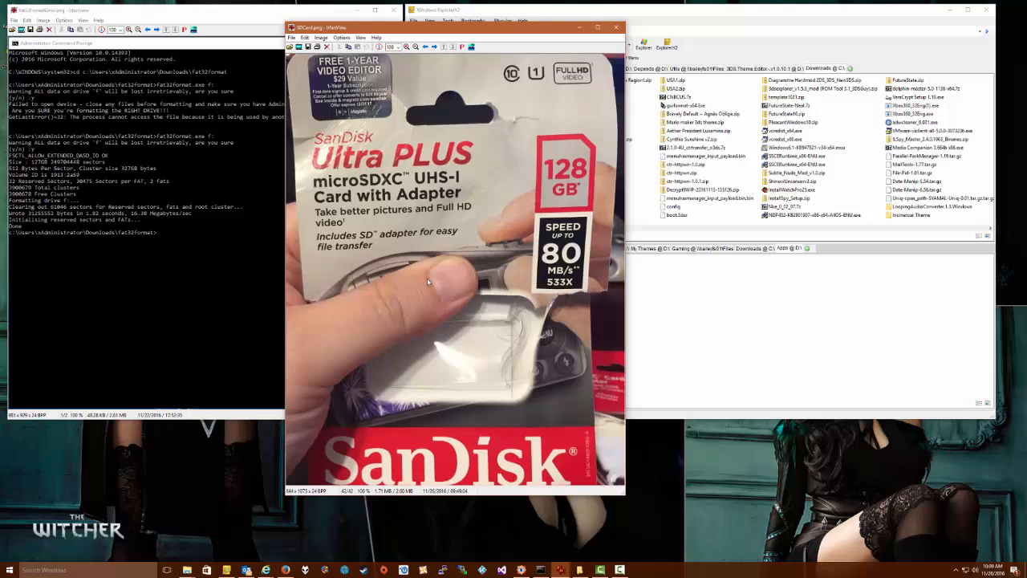
pyautogui.moveTo(554, 168)
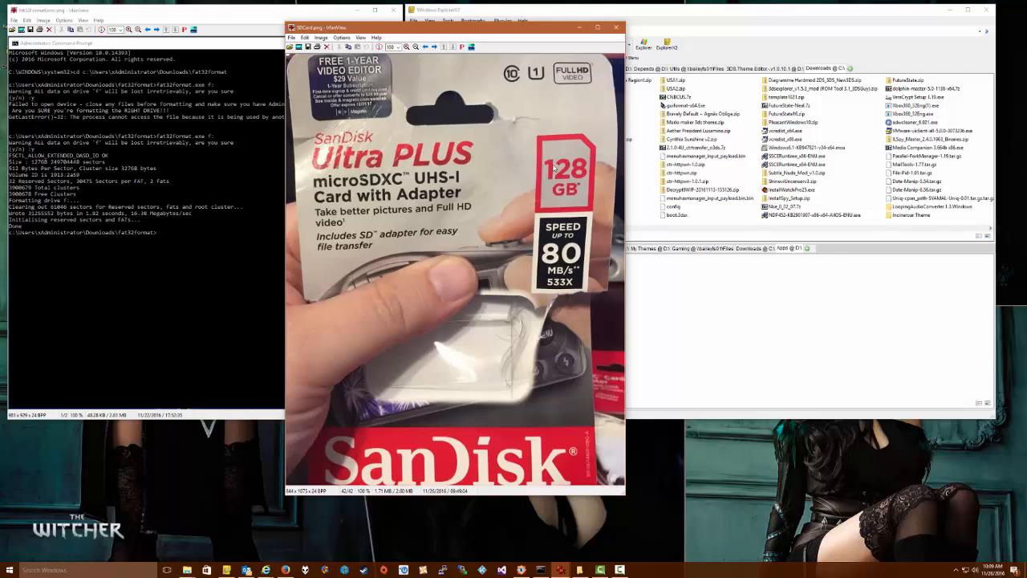
pyautogui.moveTo(414, 199)
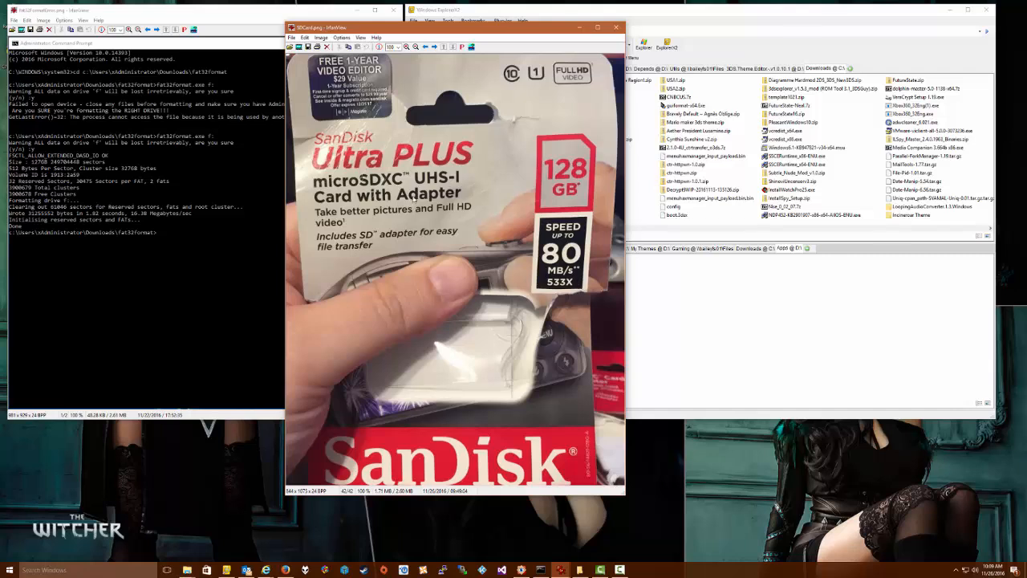
pyautogui.moveTo(511, 94)
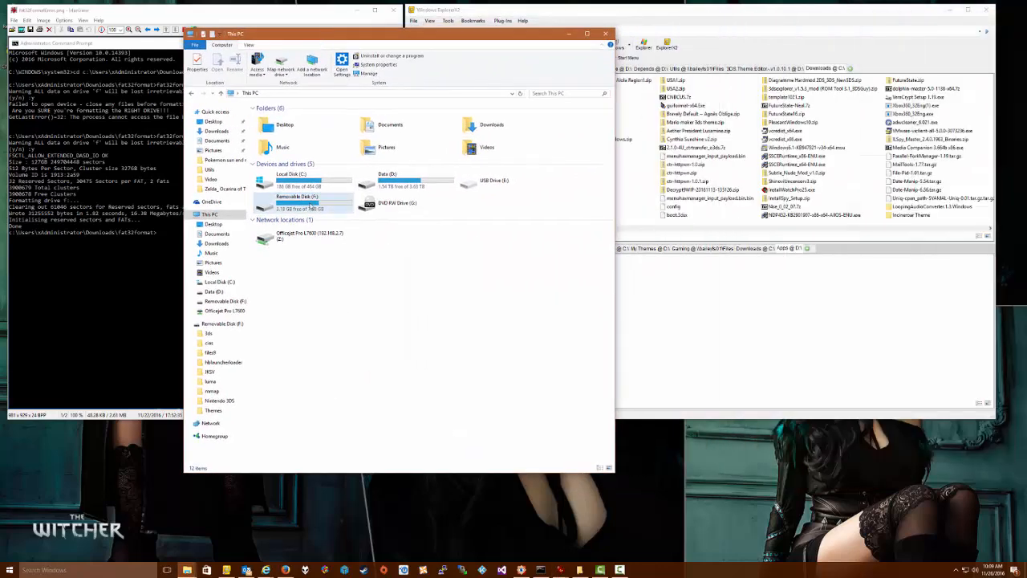
# Bring up Format for Removable Disk (F:) and choose a file system from the list
pyautogui.click(297, 199)
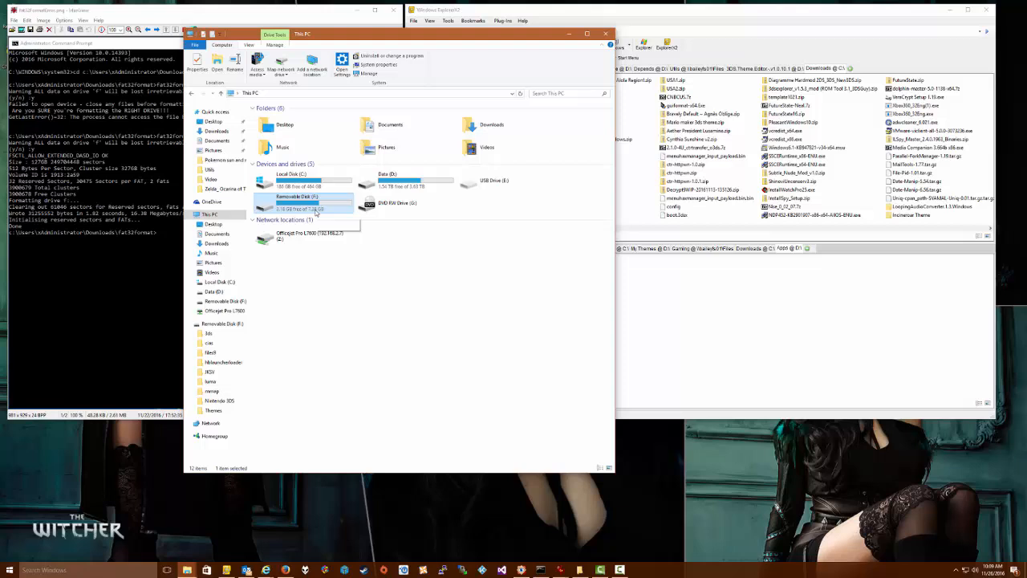
pyautogui.moveTo(313, 209)
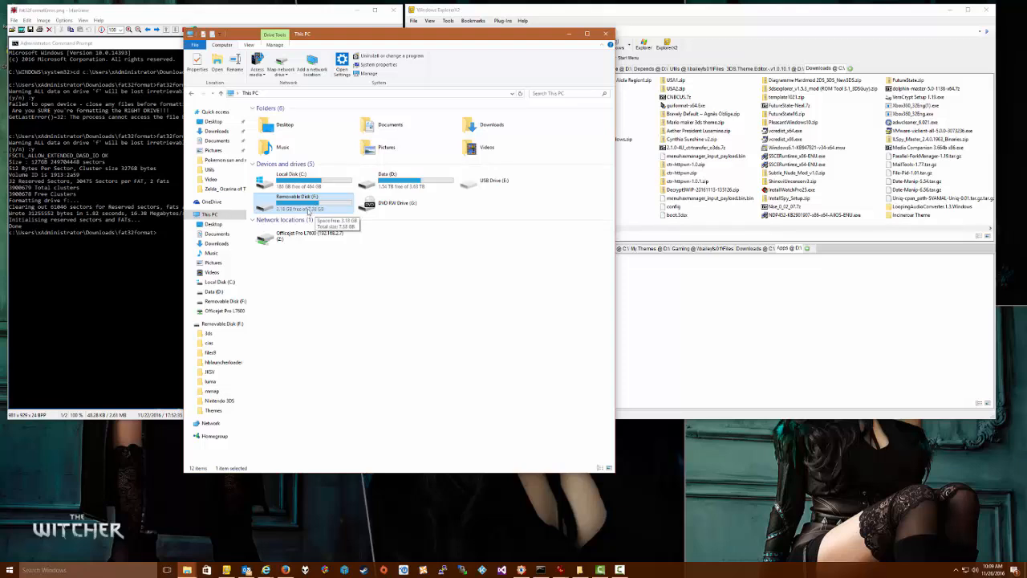
pyautogui.rightClick(305, 205)
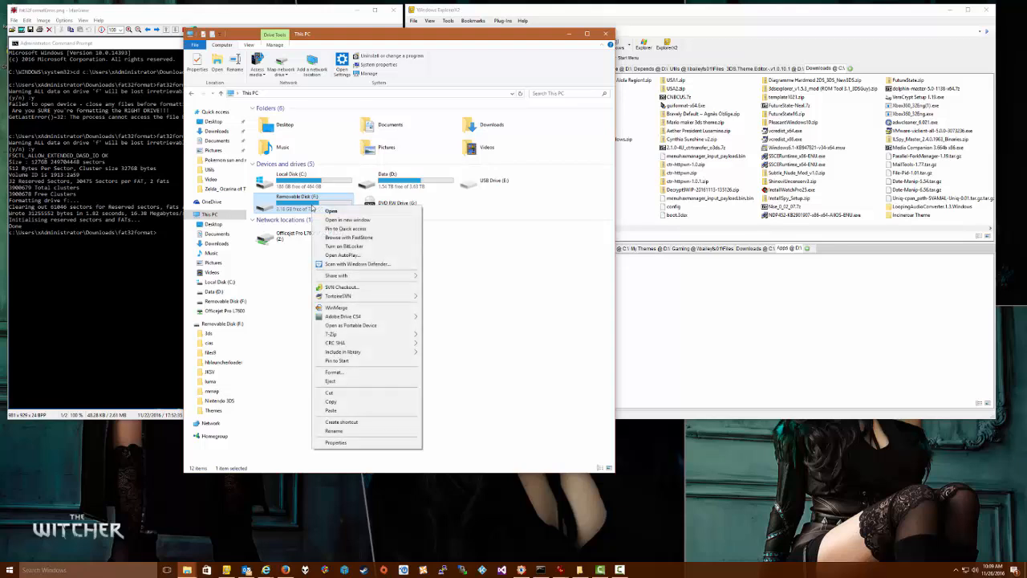
pyautogui.moveTo(336, 443)
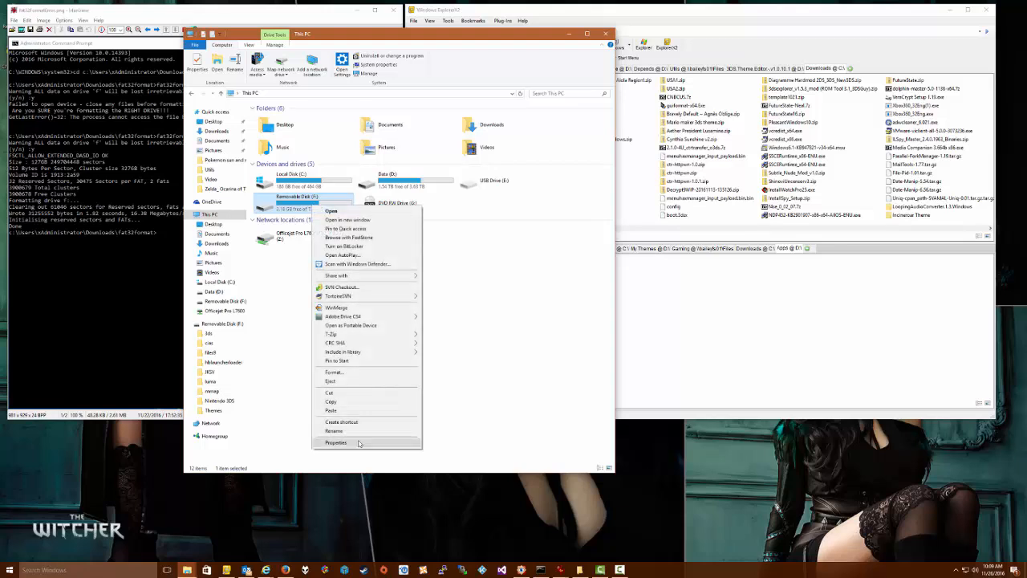
pyautogui.moveTo(354, 372)
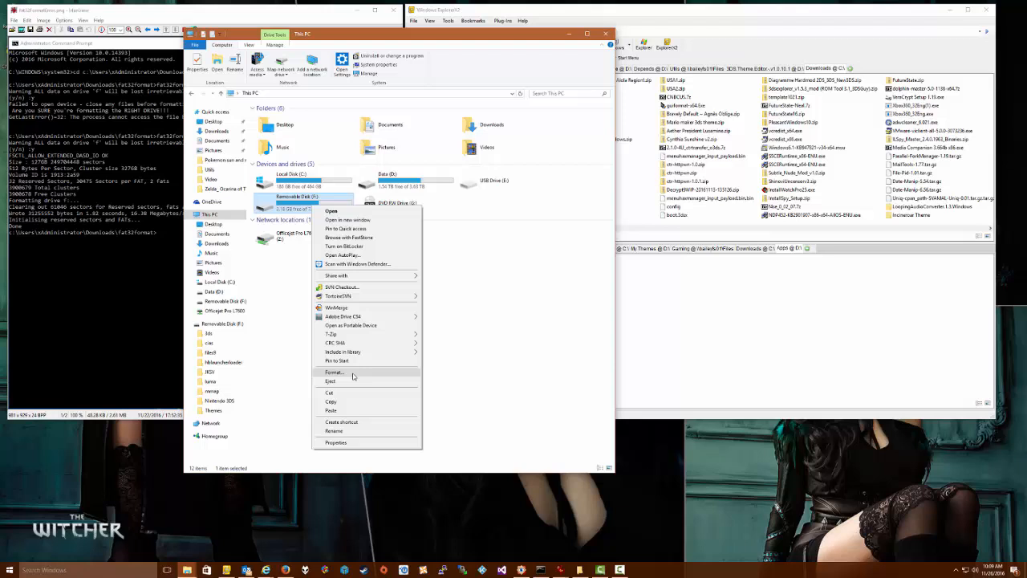
pyautogui.click(334, 373)
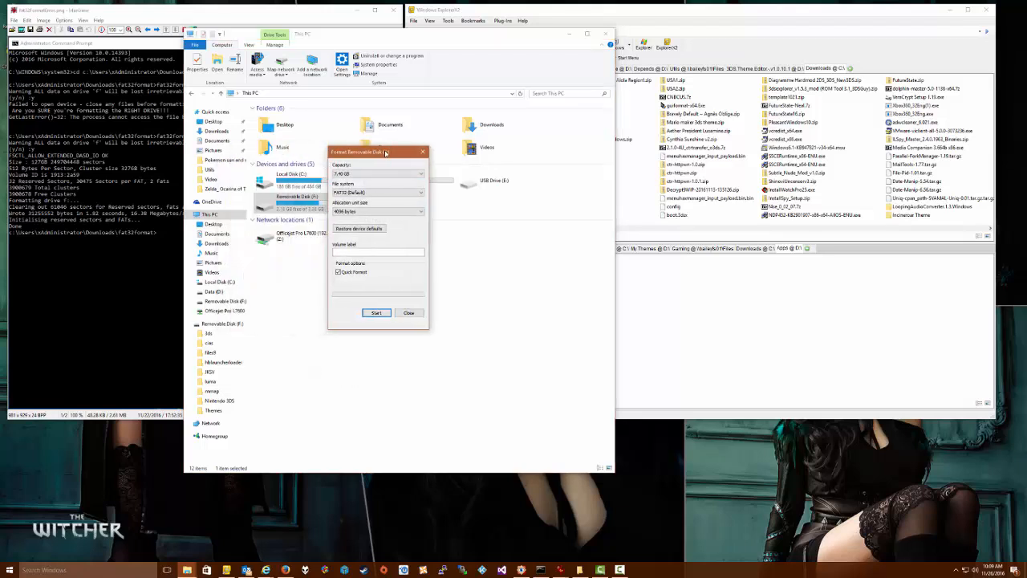
pyautogui.click(377, 192)
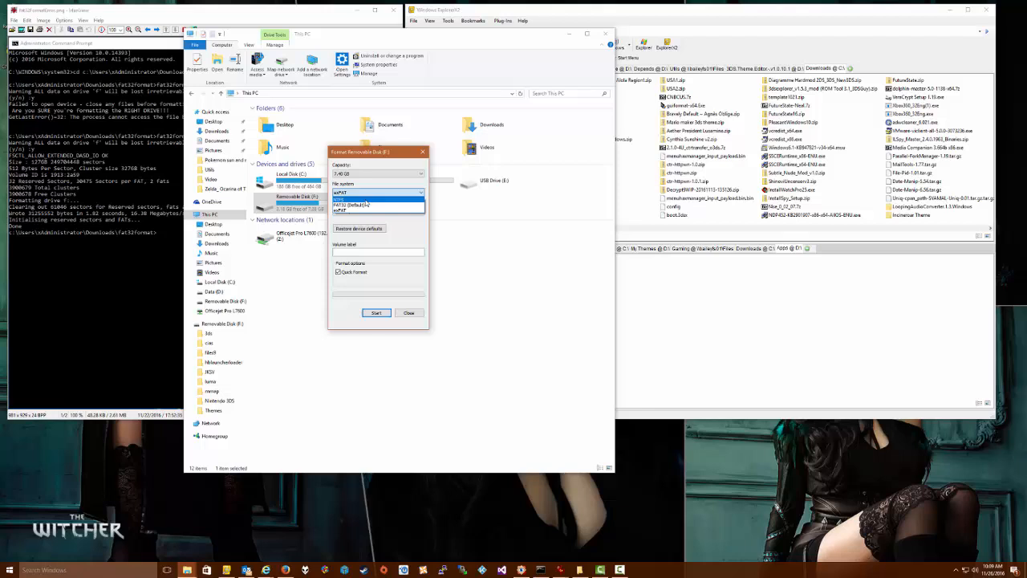
pyautogui.click(378, 199)
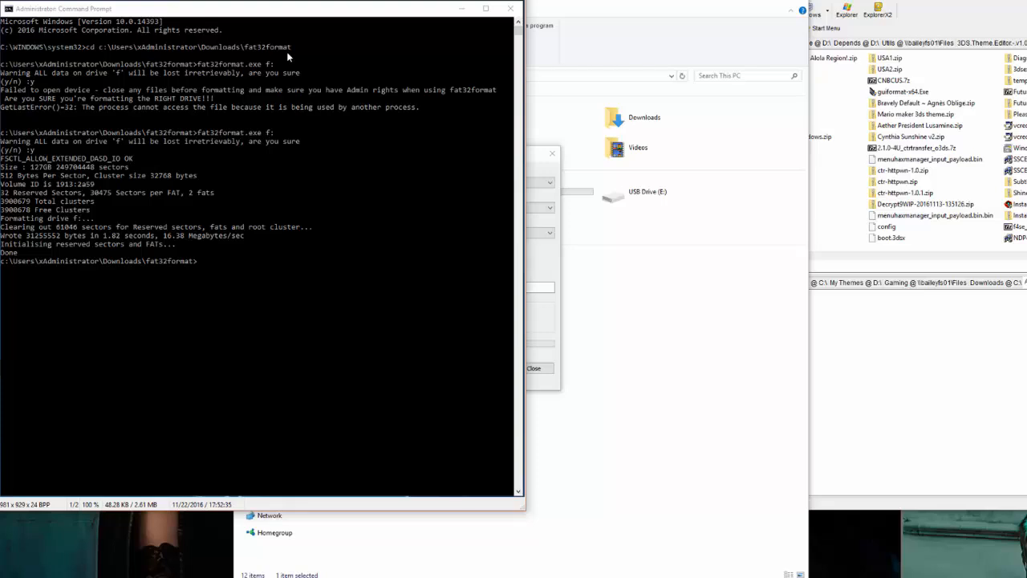
pyautogui.moveTo(234, 70)
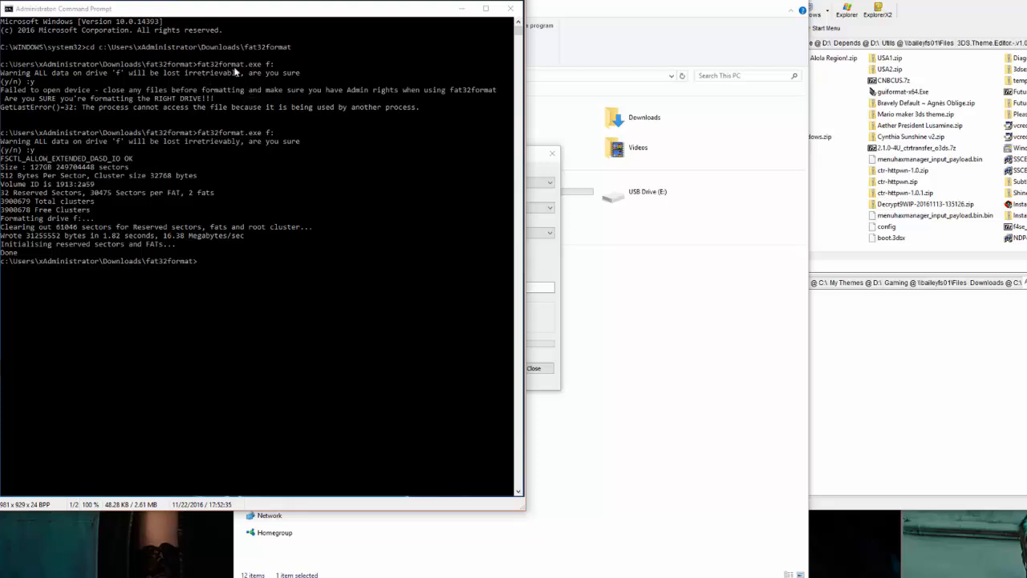
pyautogui.moveTo(260, 72)
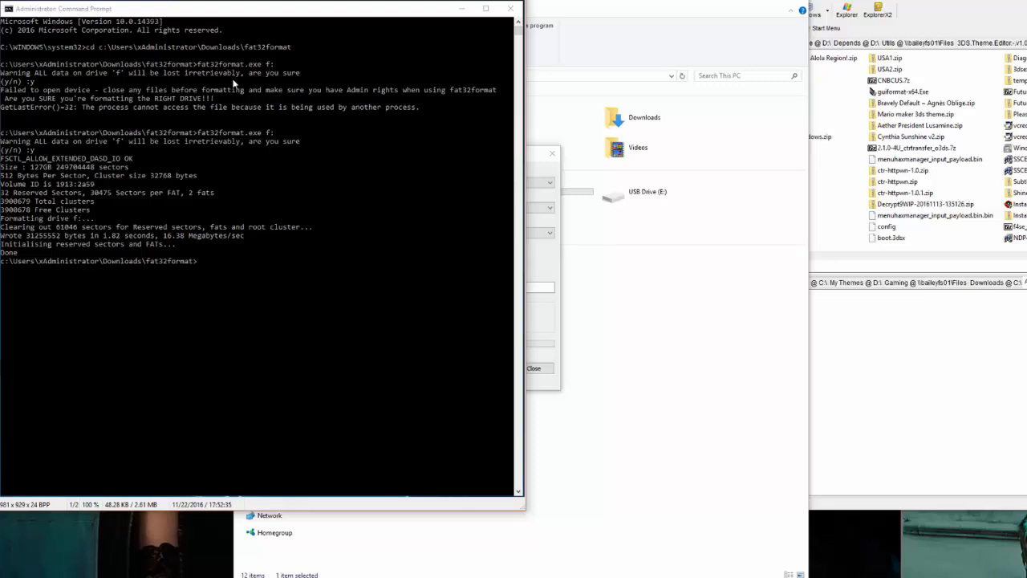
pyautogui.moveTo(101, 111)
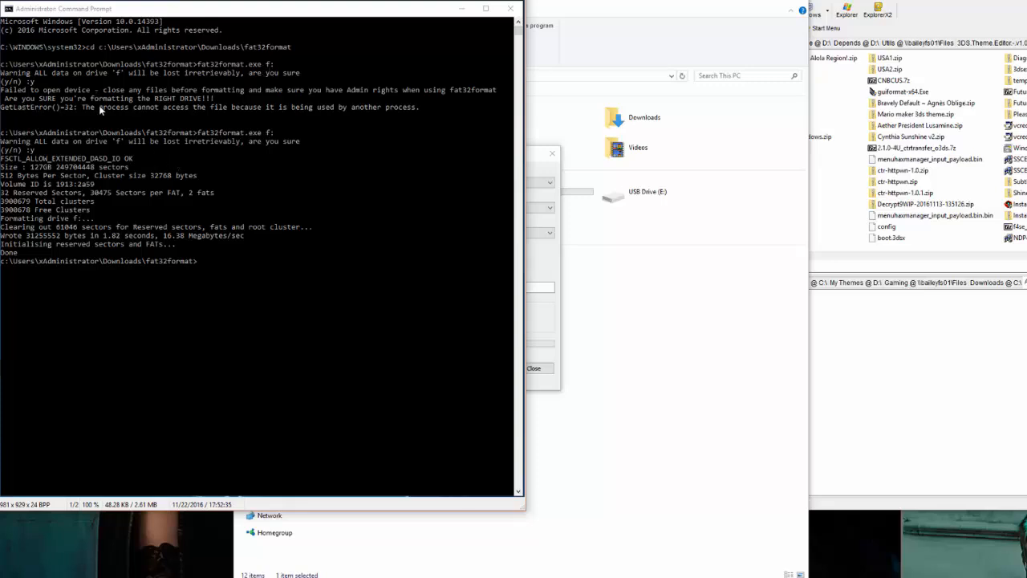
pyautogui.moveTo(3, 115)
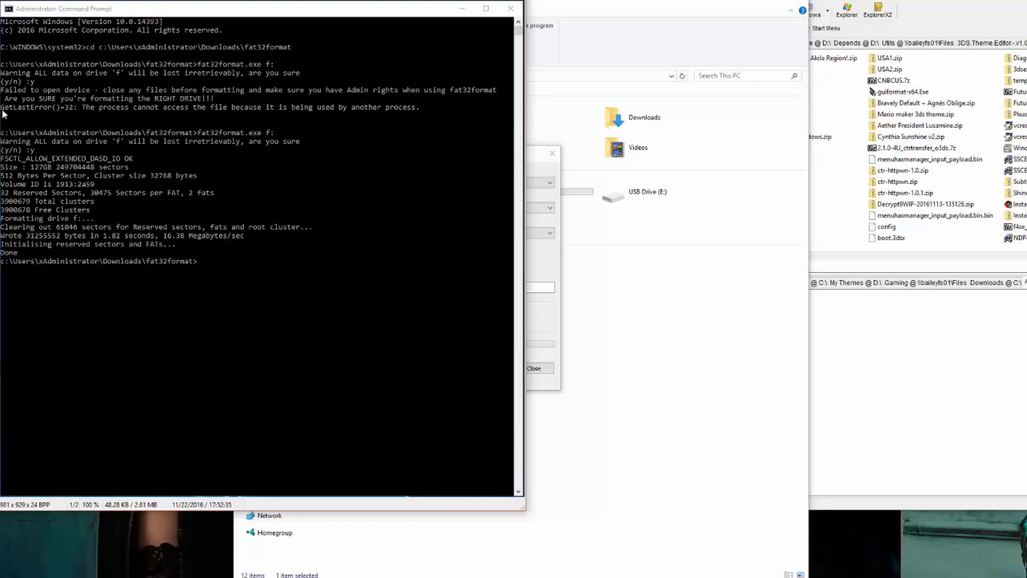
pyautogui.moveTo(93, 111)
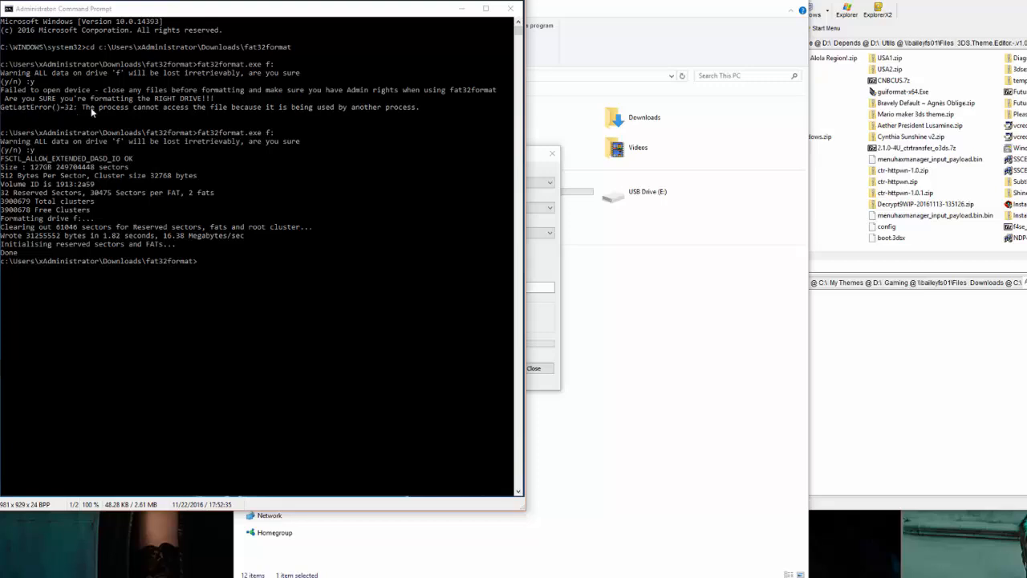
pyautogui.moveTo(370, 112)
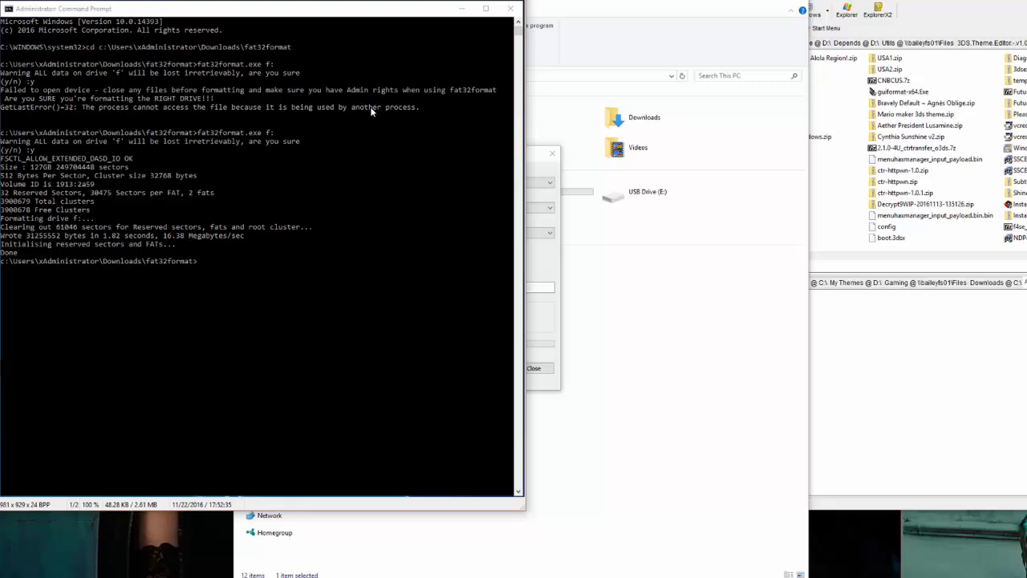
pyautogui.moveTo(460, 148)
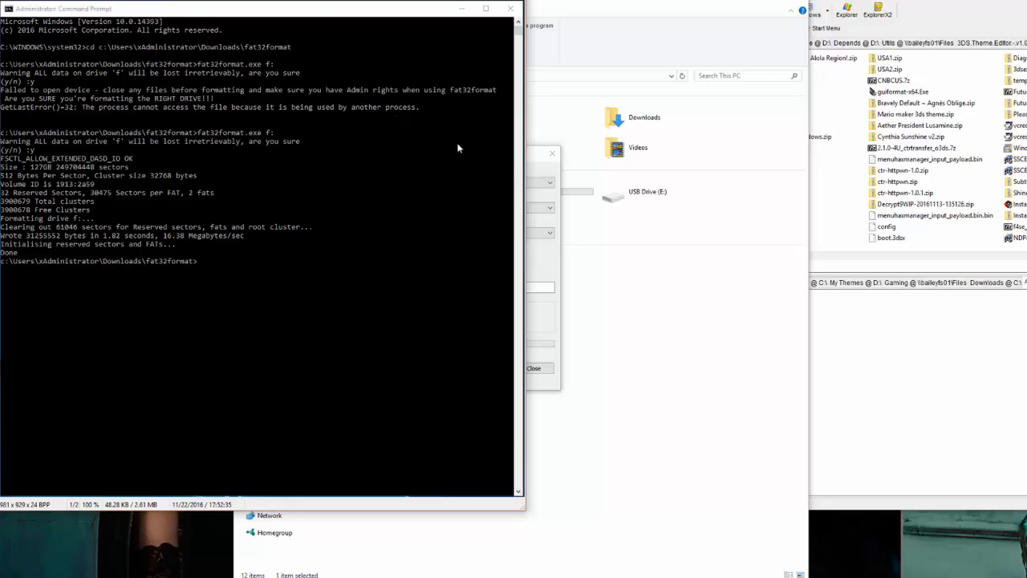
pyautogui.moveTo(447, 120)
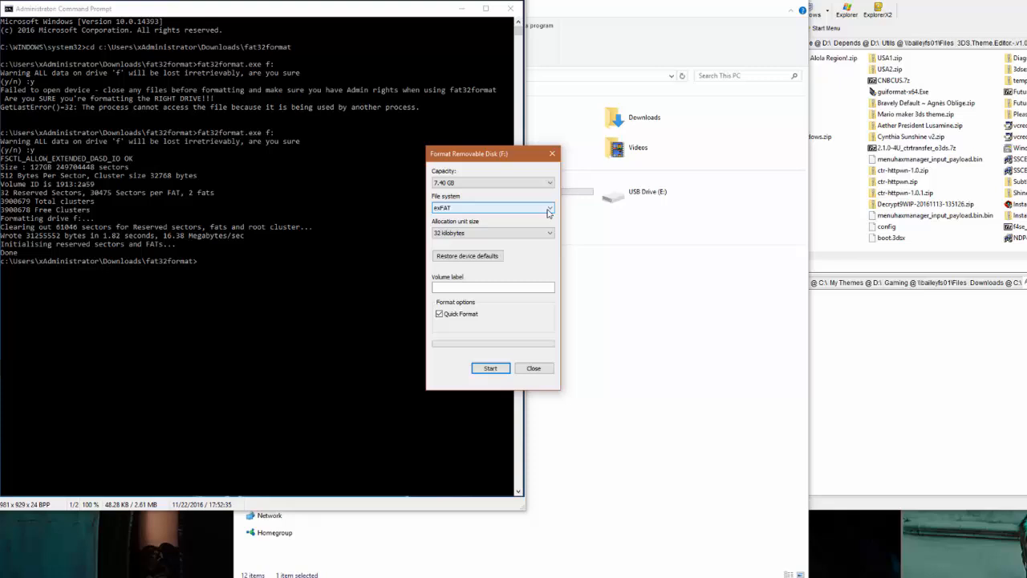
# Choose NTFS (Default) as the file system for Removable Disk (F:)
pyautogui.click(549, 208)
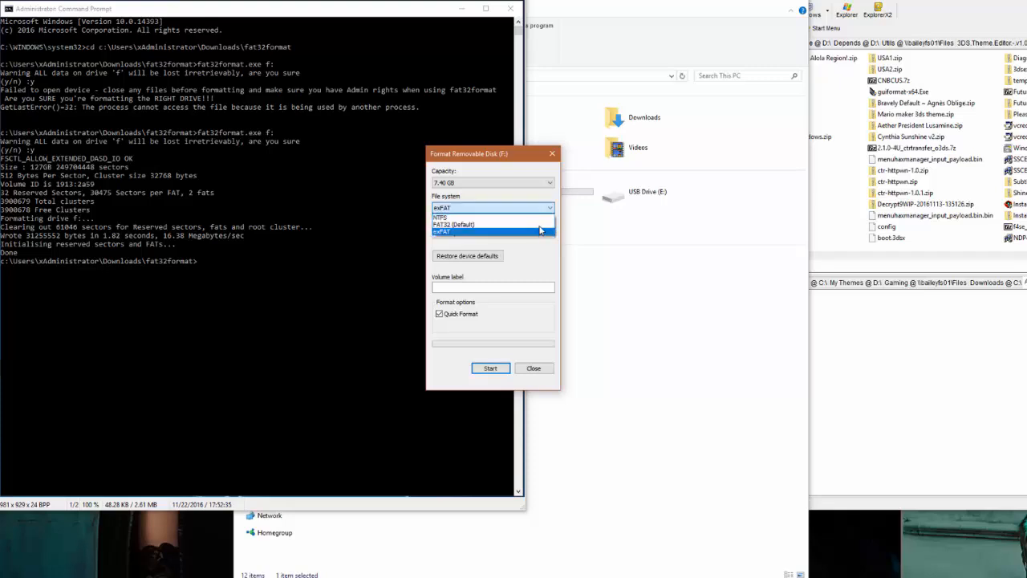
pyautogui.click(440, 217)
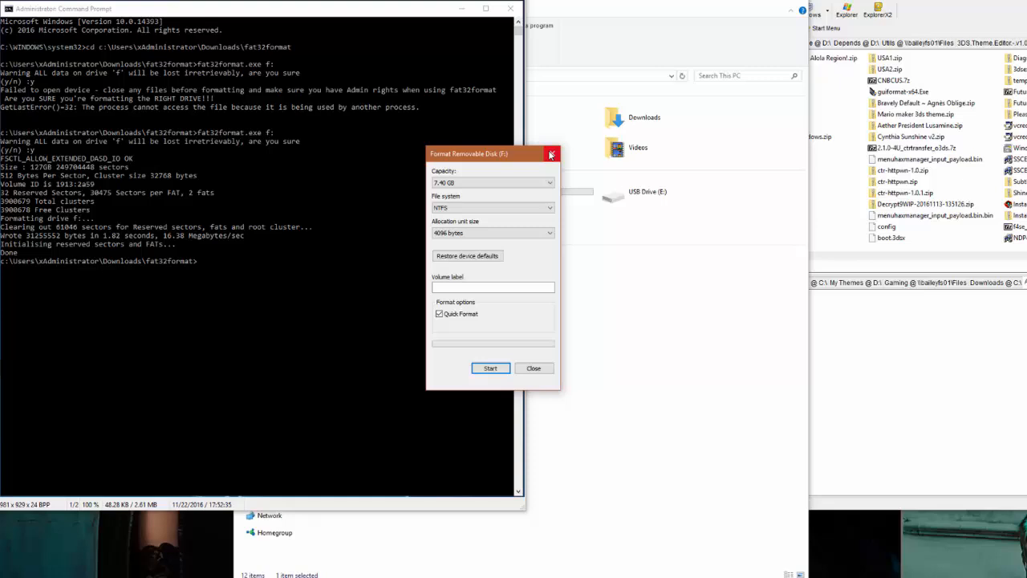
# Close the Format Removable Disk dialog, leaving the fat32format output for F: visible
pyautogui.click(553, 154)
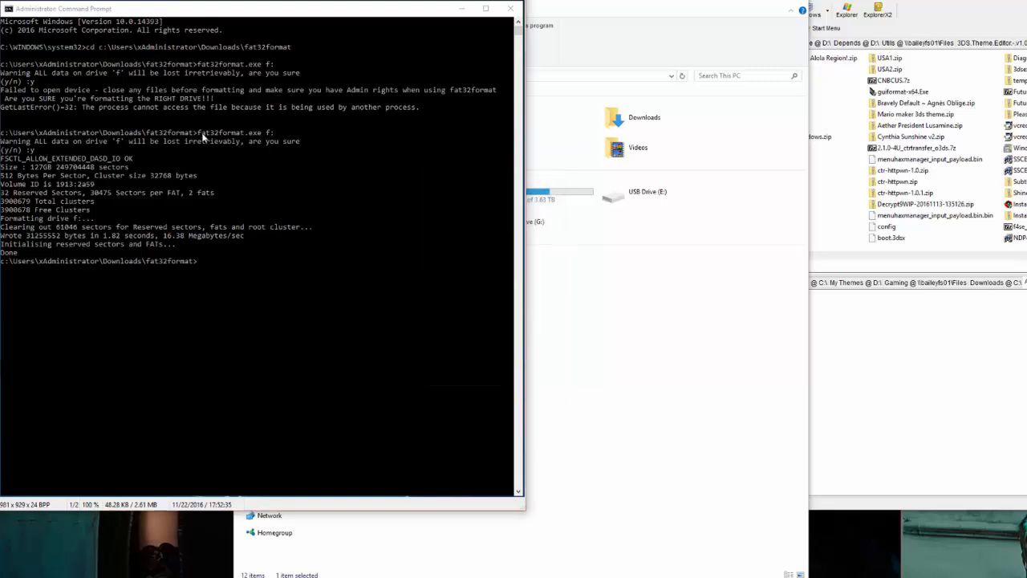
pyautogui.moveTo(265, 138)
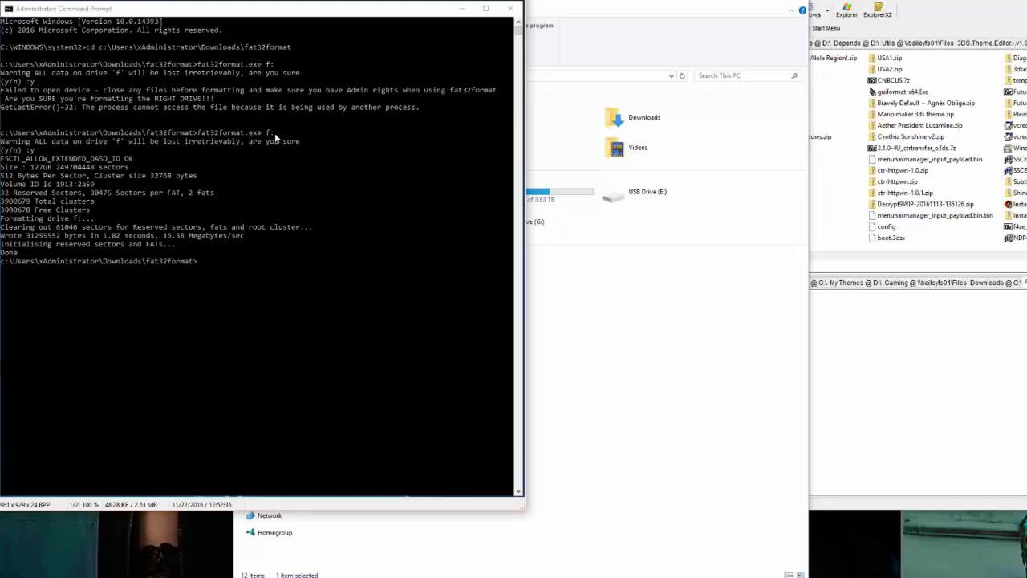
pyautogui.moveTo(122, 166)
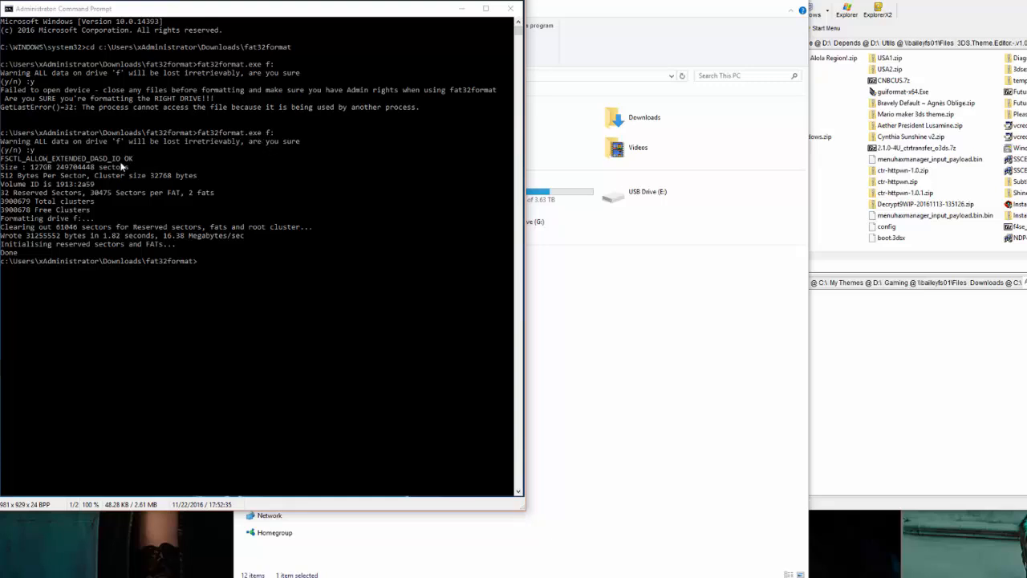
pyautogui.moveTo(148, 164)
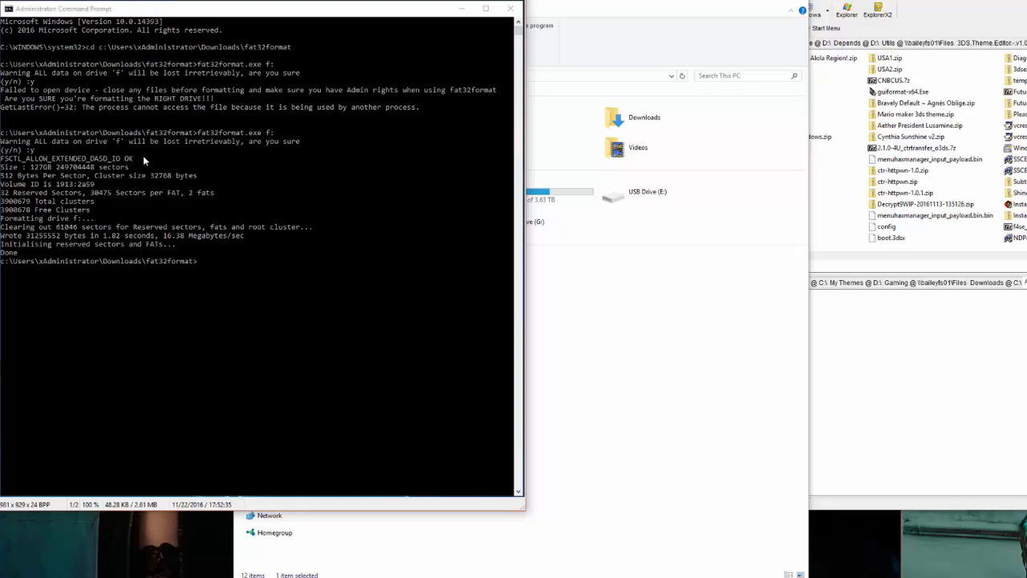
pyautogui.moveTo(138, 183)
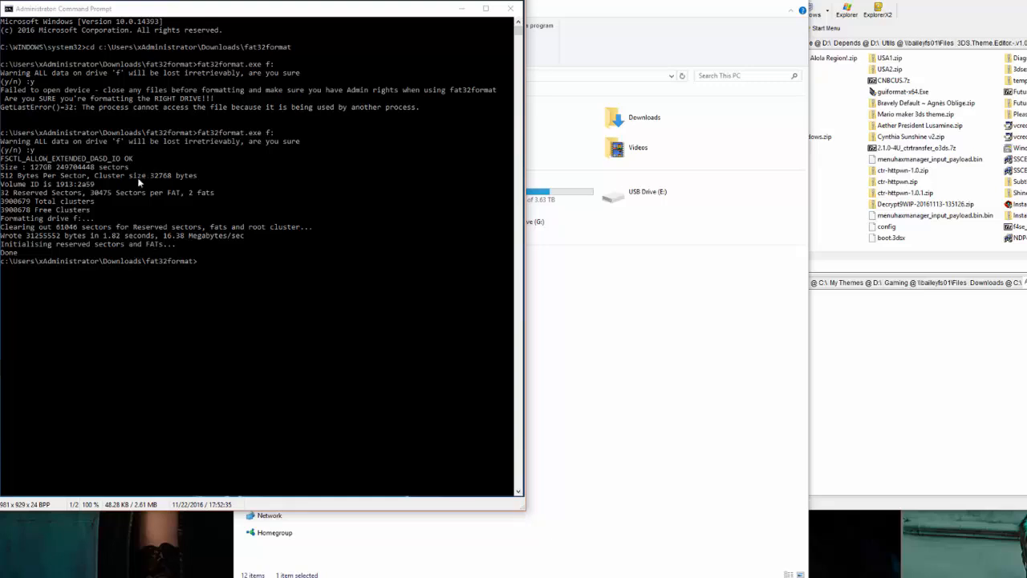
pyautogui.moveTo(214, 253)
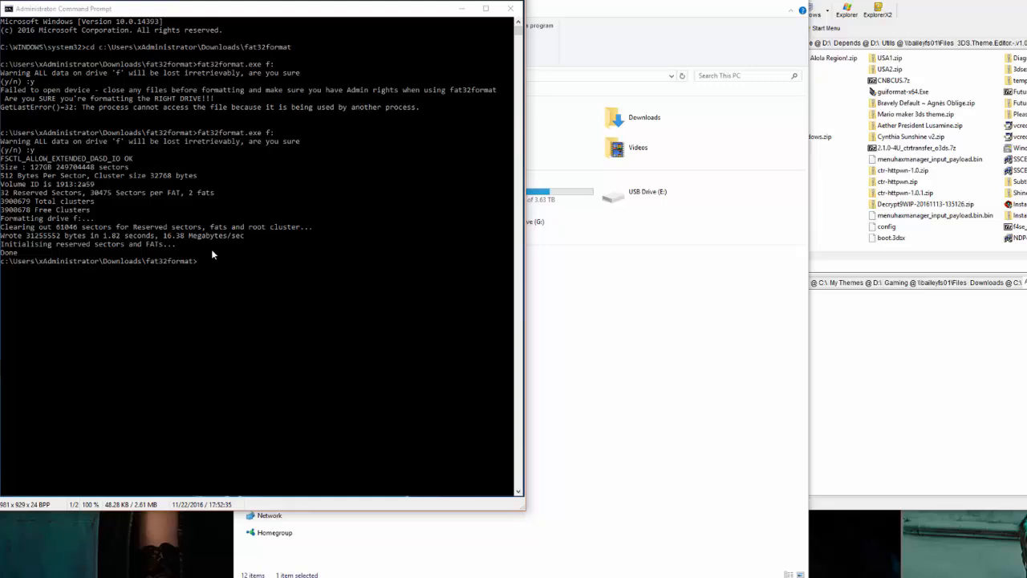